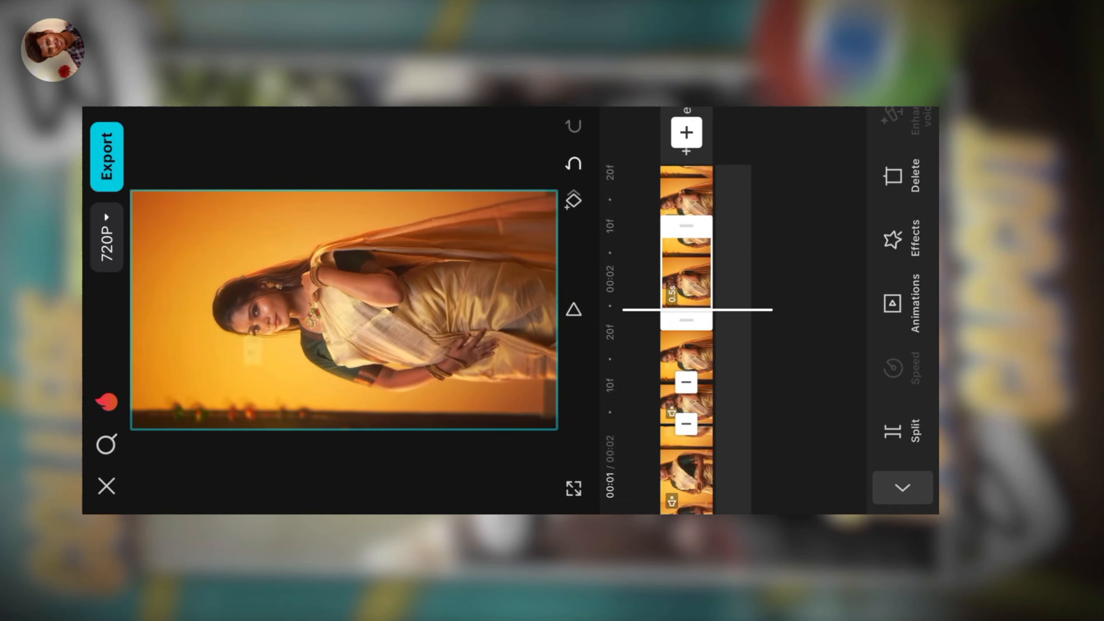
Step: Scroll down the toolbar to reach Switch to overlay for the duplicated portrait clip
scroll("down", 3)
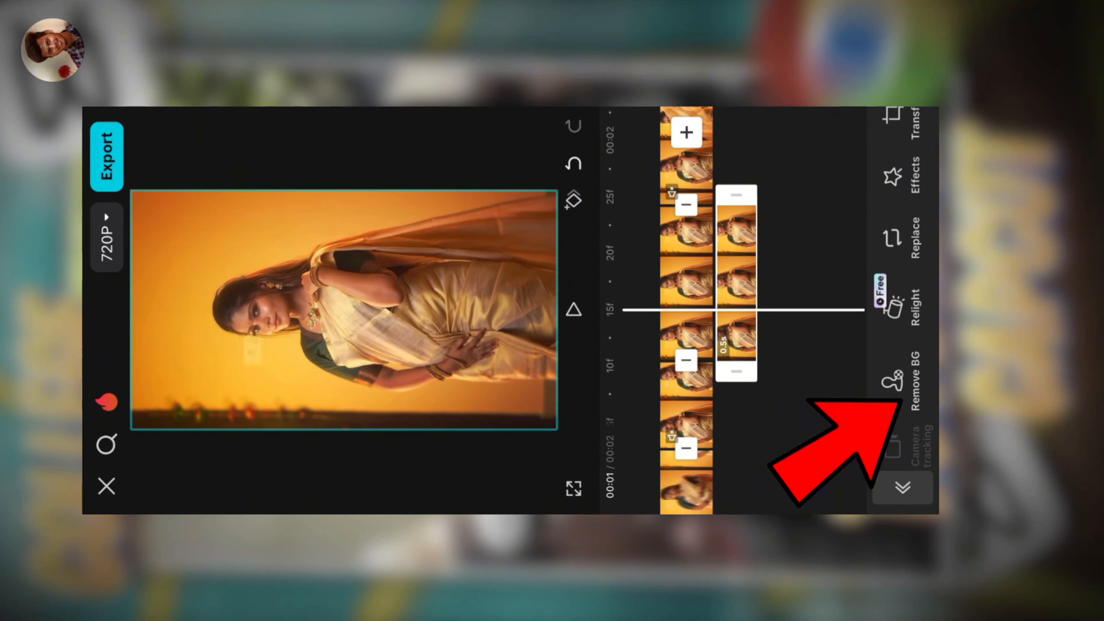
Step: Auto-remove the overlay photo's background, then open Adjust for colour changes
left_click(904, 379)
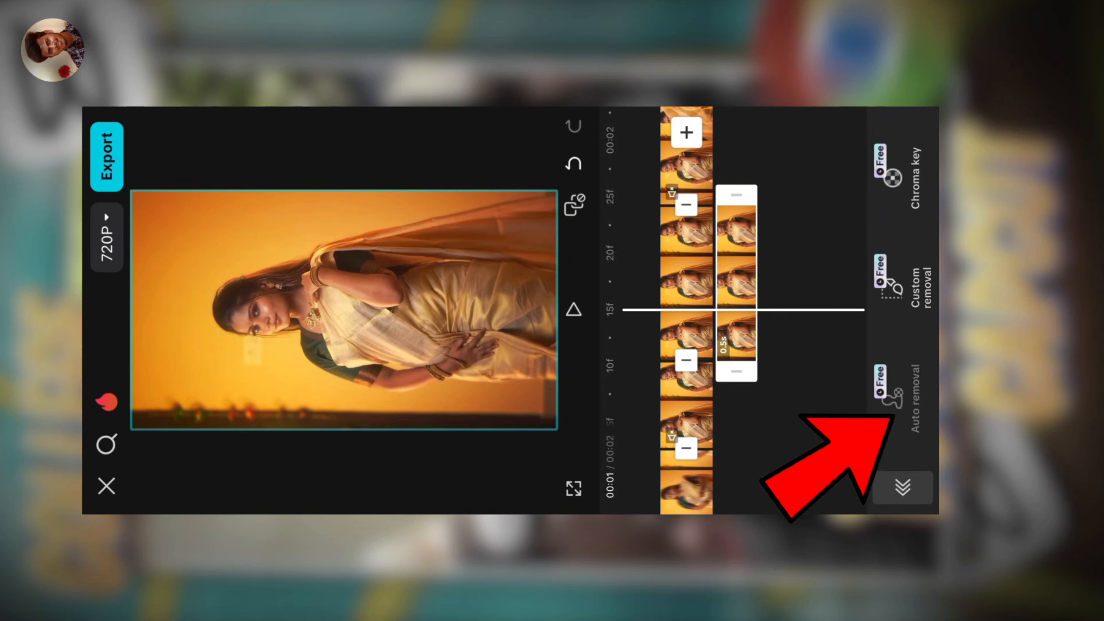
left_click(892, 398)
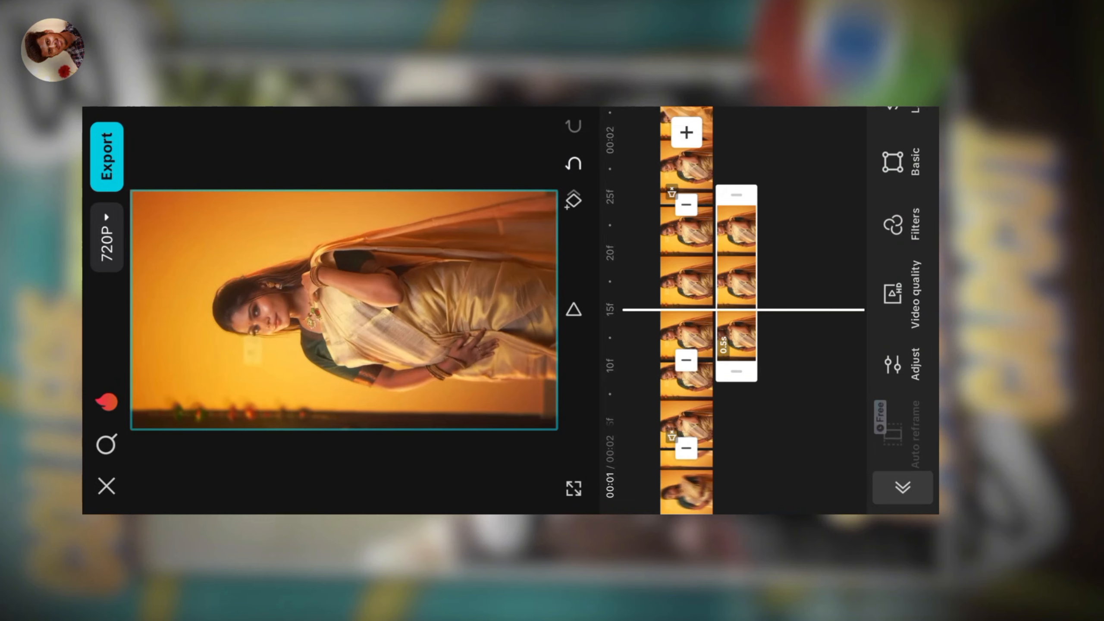
left_click(891, 367)
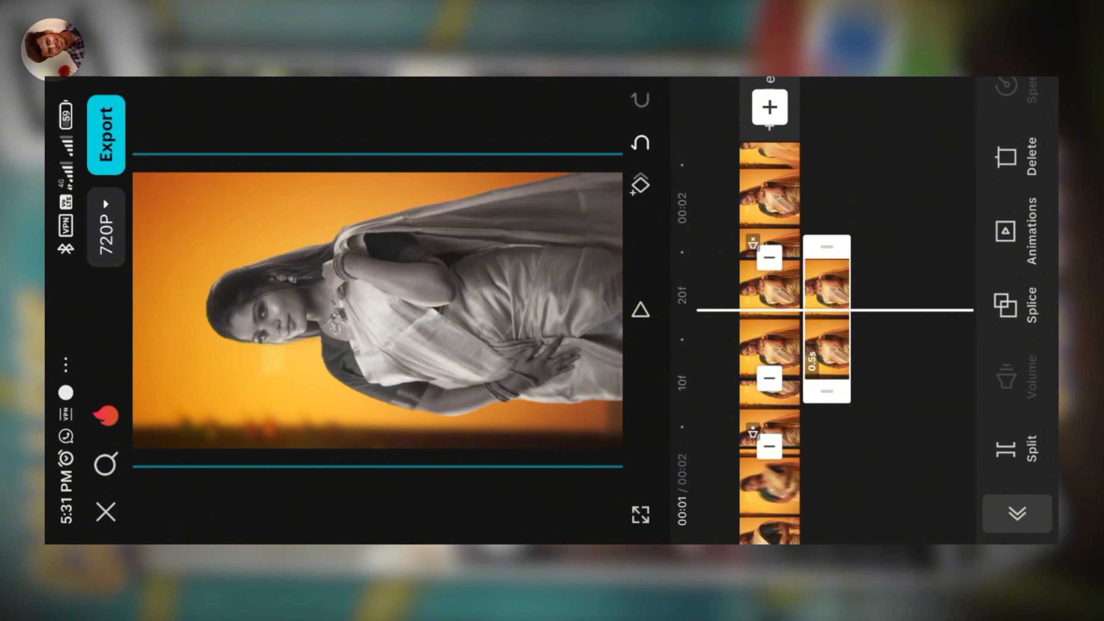
Step: Apply the Wave Amplification combo animation to the black-and-white overlay piece
left_click(1005, 234)
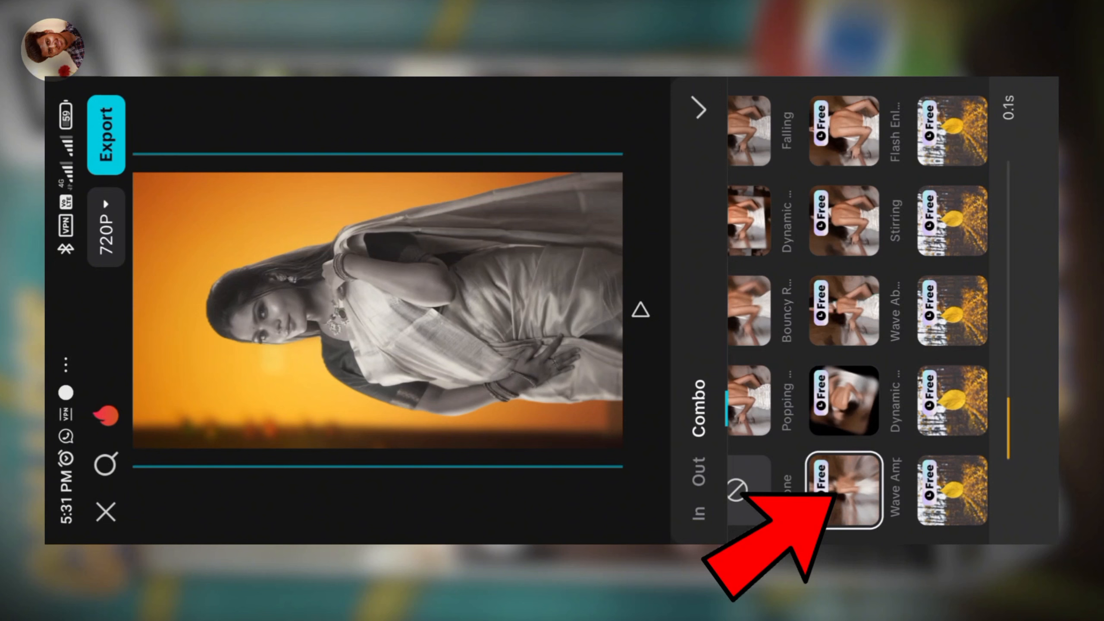
left_click(839, 490)
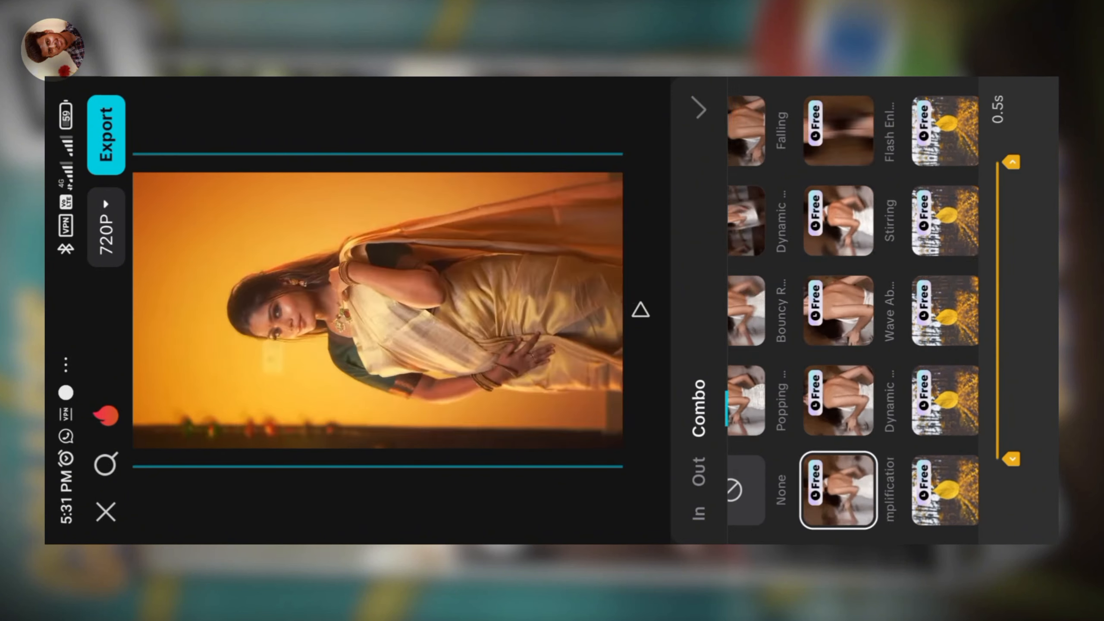